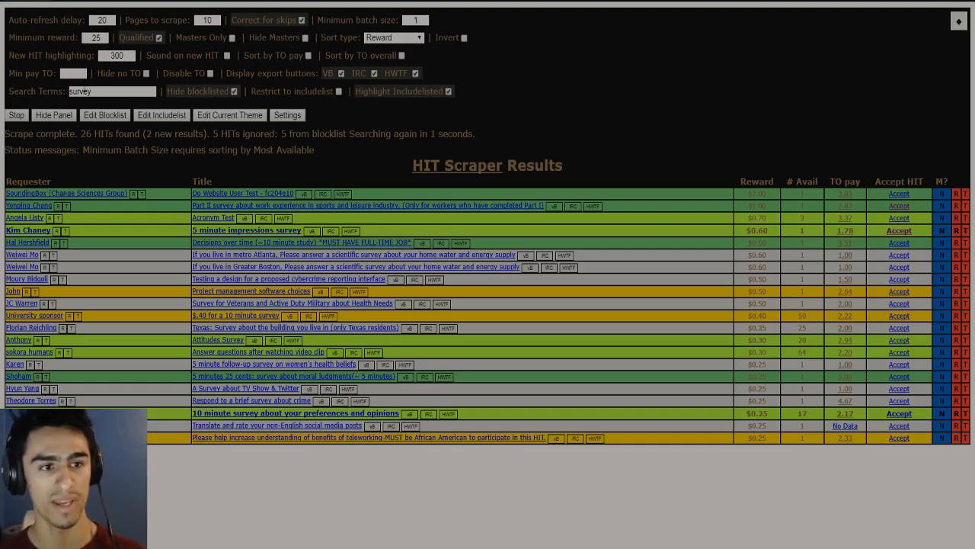
- Browse r/HitsWorthTurkingFor's hot posts, scrolling past shared HITs already marked dead
double_click(80, 90)
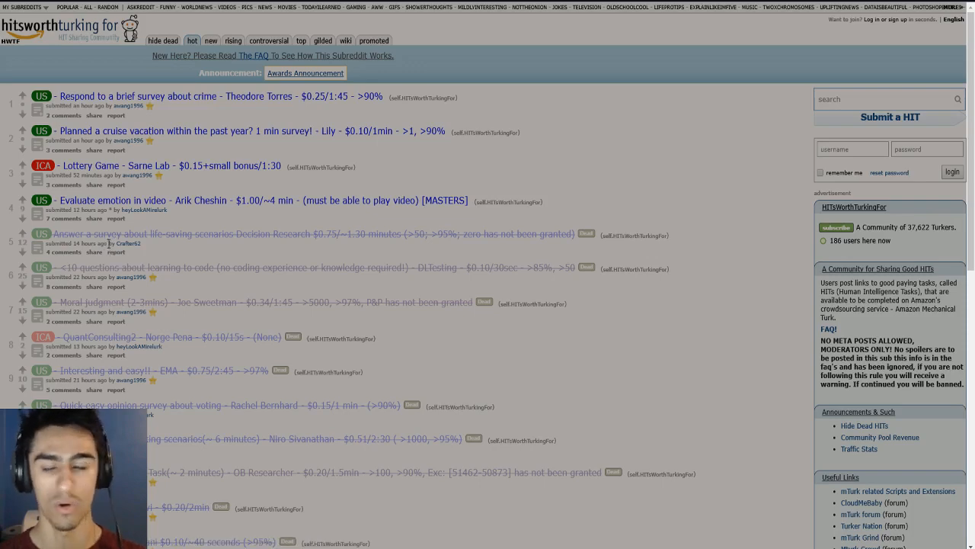
scroll(down, 3)
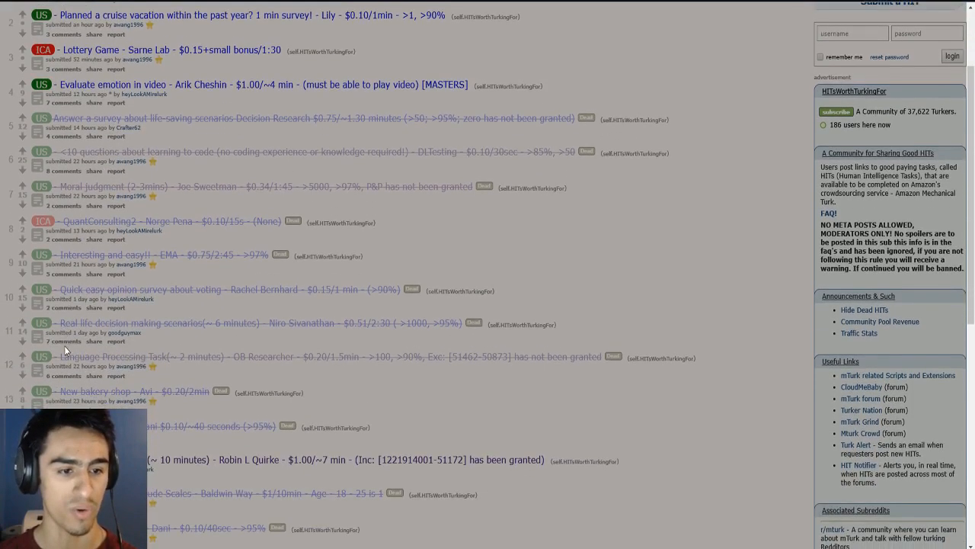
scroll(down, 3)
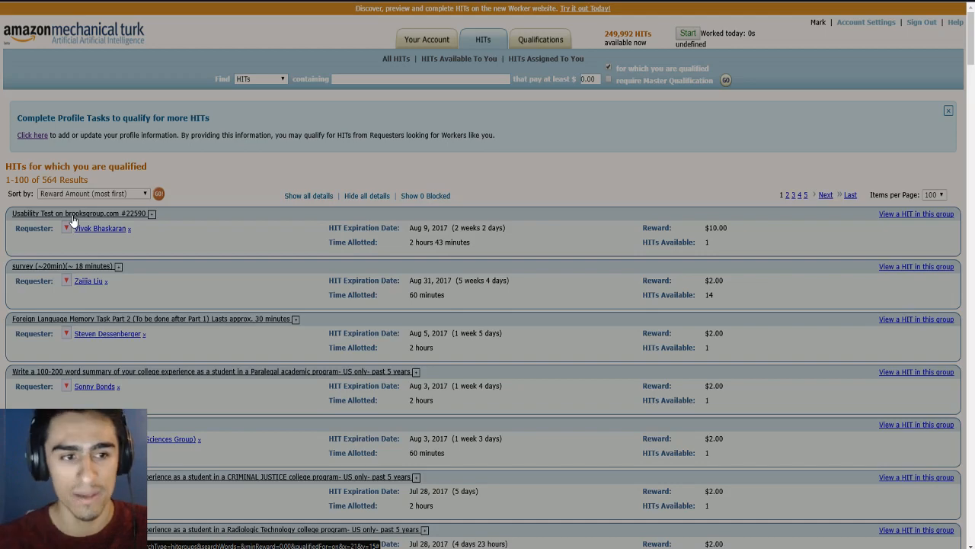
- Expand the $2.00 20-minute survey HIT to review its keywords and qualification requirements
scroll(down, 3)
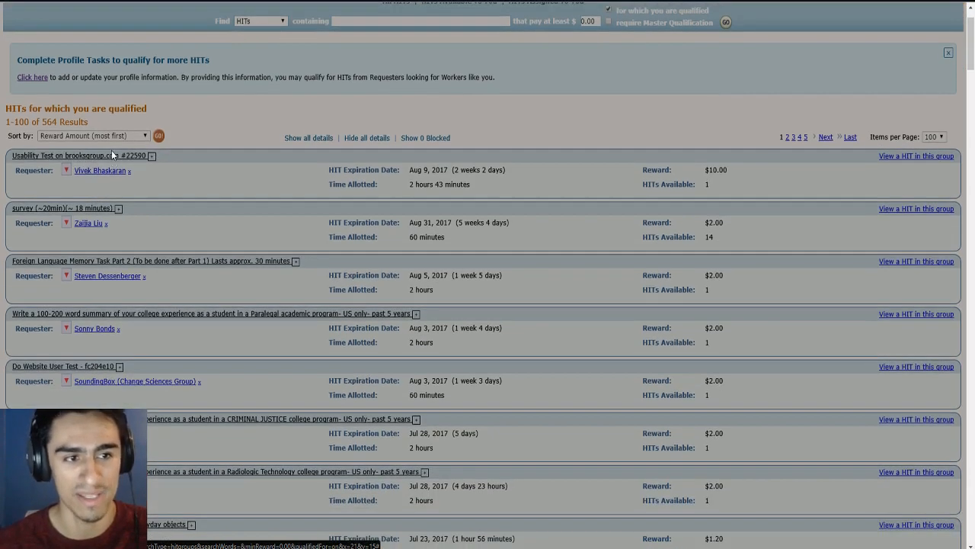
scroll(down, 3)
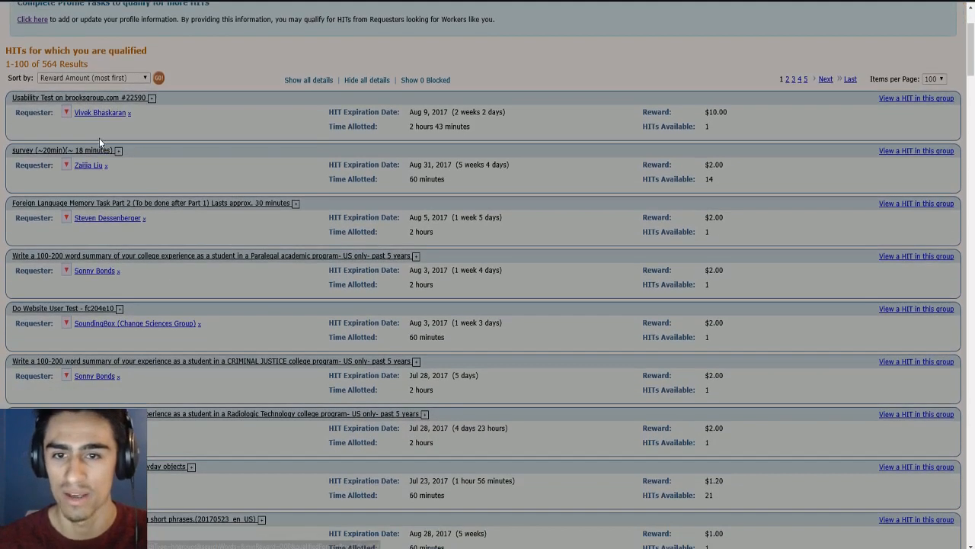
scroll(down, 3)
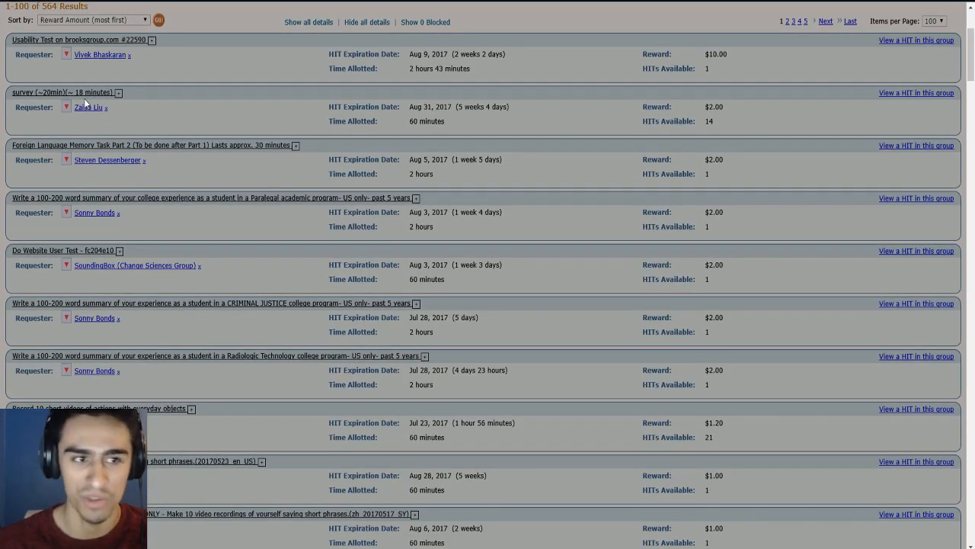
mouse_move(86, 97)
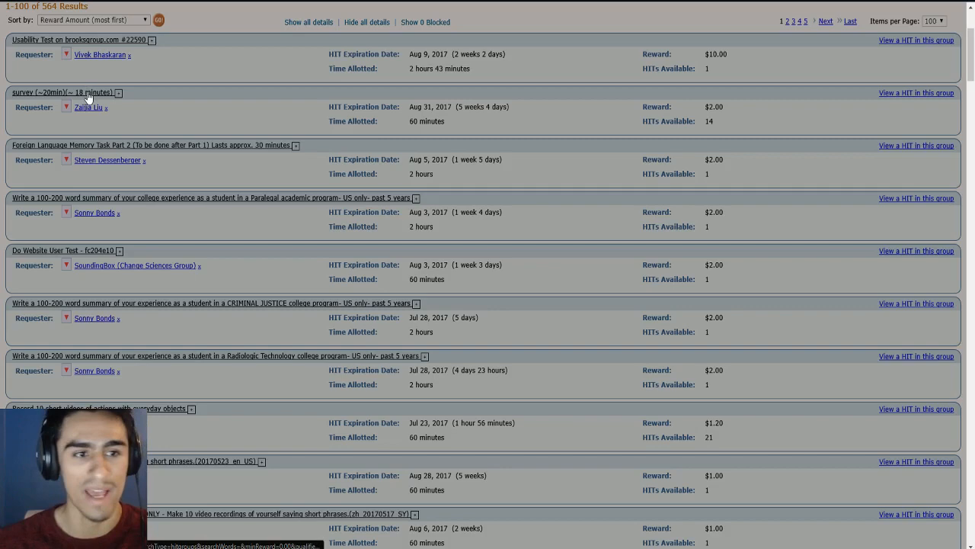
click(117, 92)
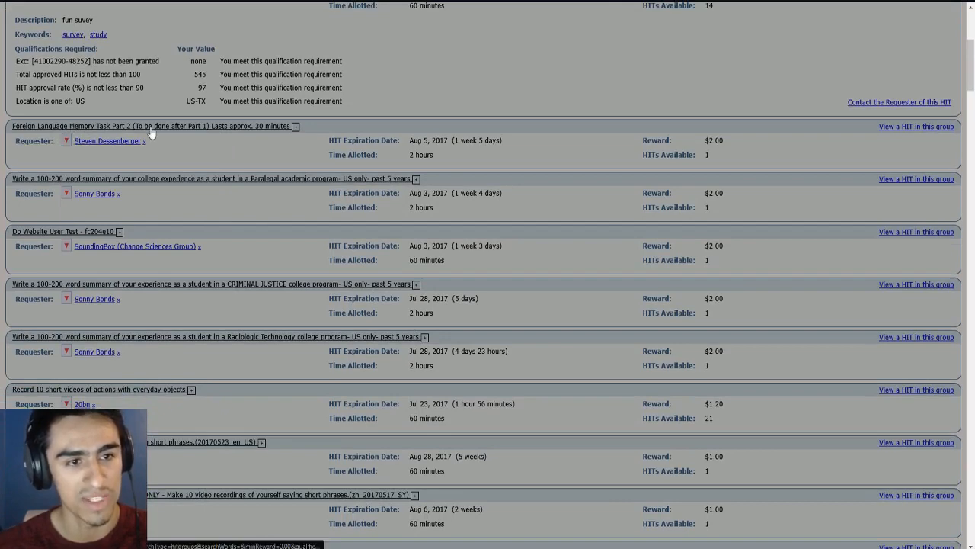
click(295, 126)
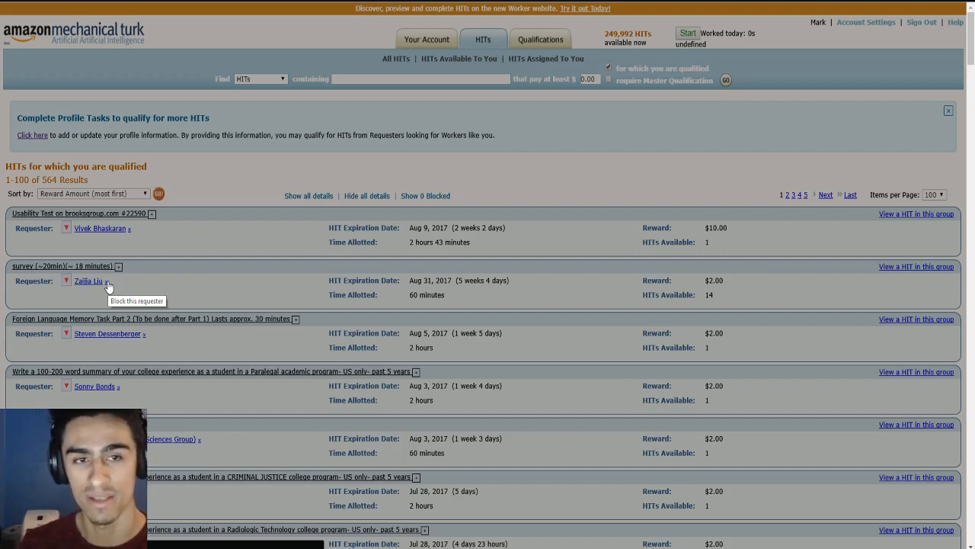
mouse_move(292, 24)
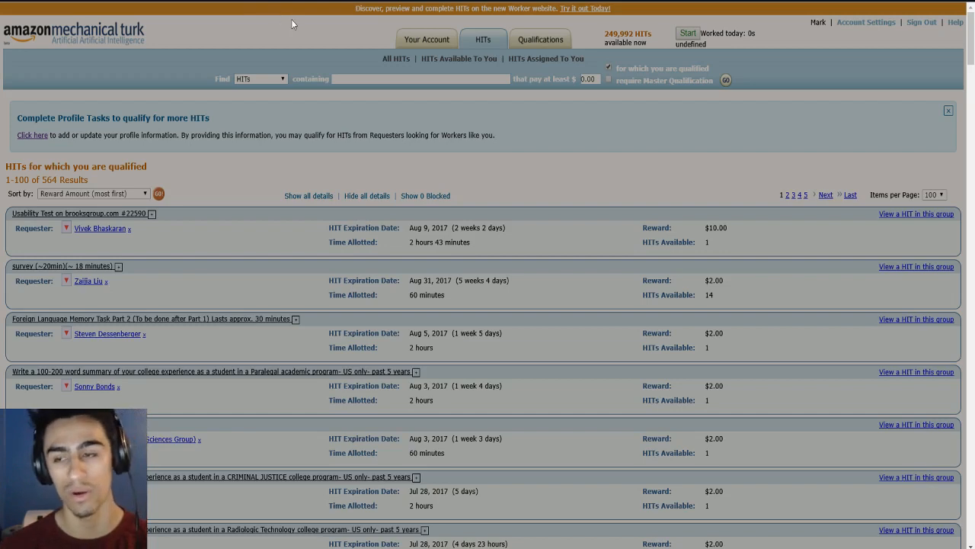